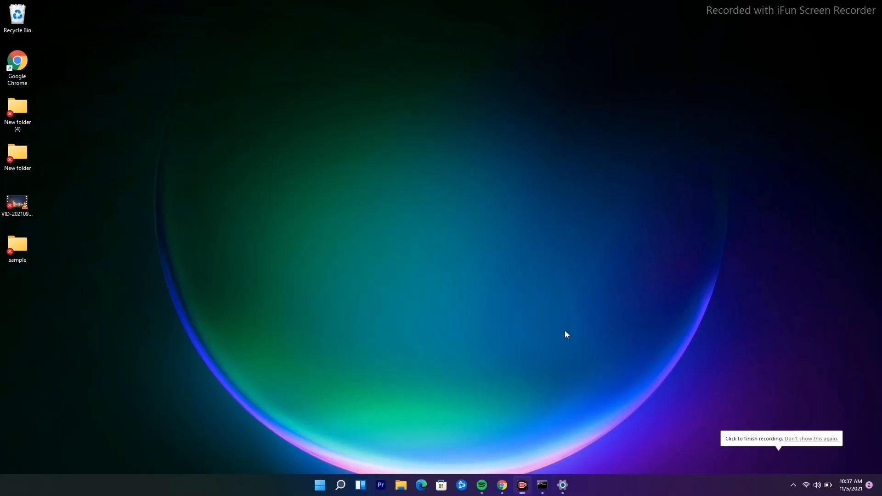
{"action": "mouse_move", "coordinate": [613, 342]}
{"action": "type", "text": "goo"}
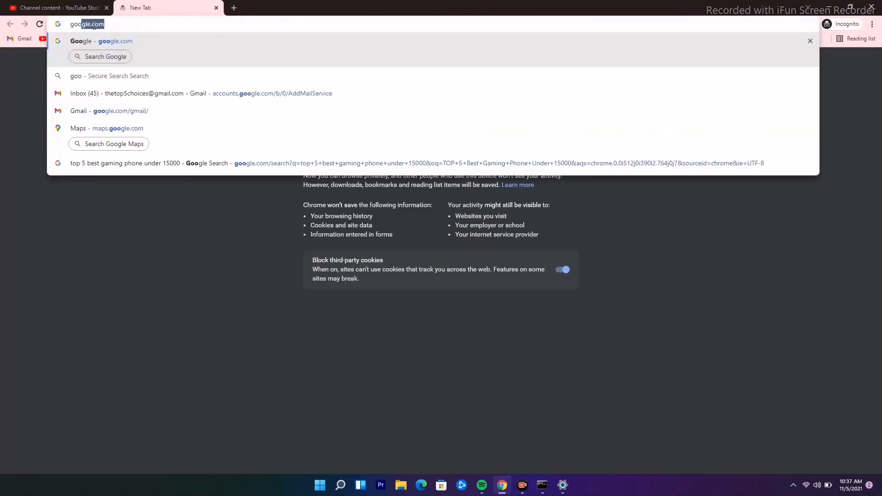
Close the browser, then search %temp% and open the AppData\Local Temp folder
{"action": "left_click", "coordinate": [871, 6]}
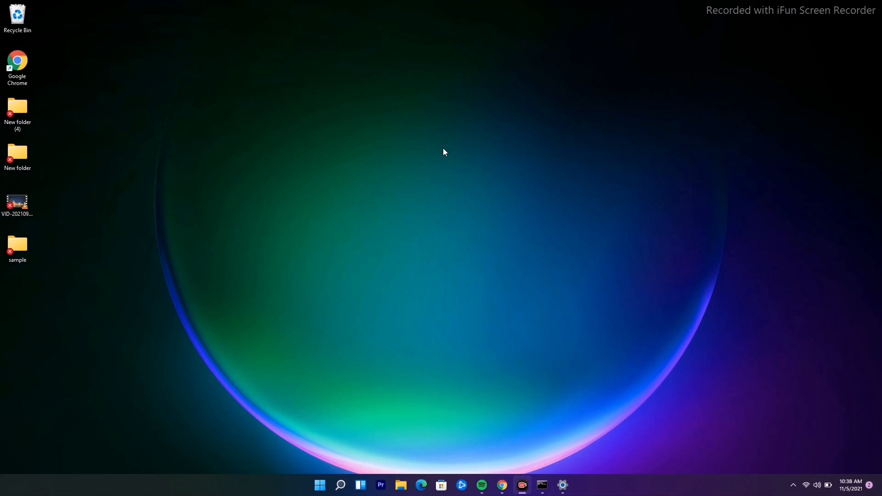
{"action": "mouse_move", "coordinate": [339, 394]}
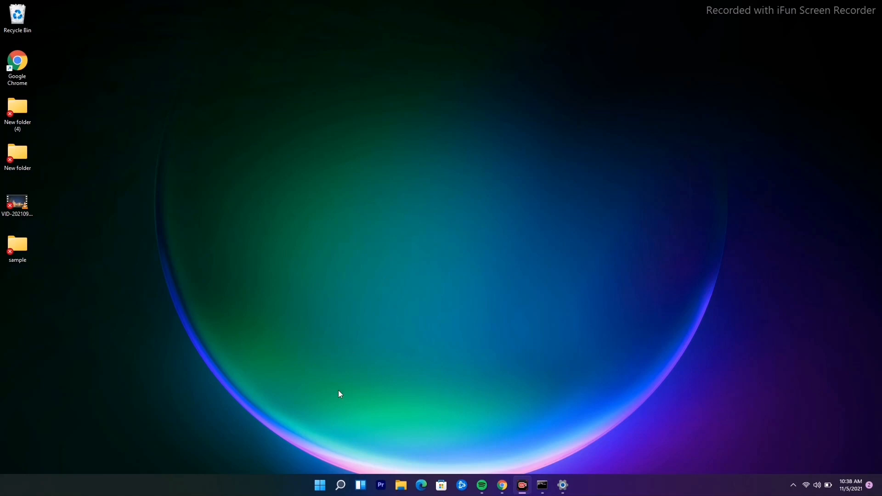
{"action": "left_click", "coordinate": [340, 485]}
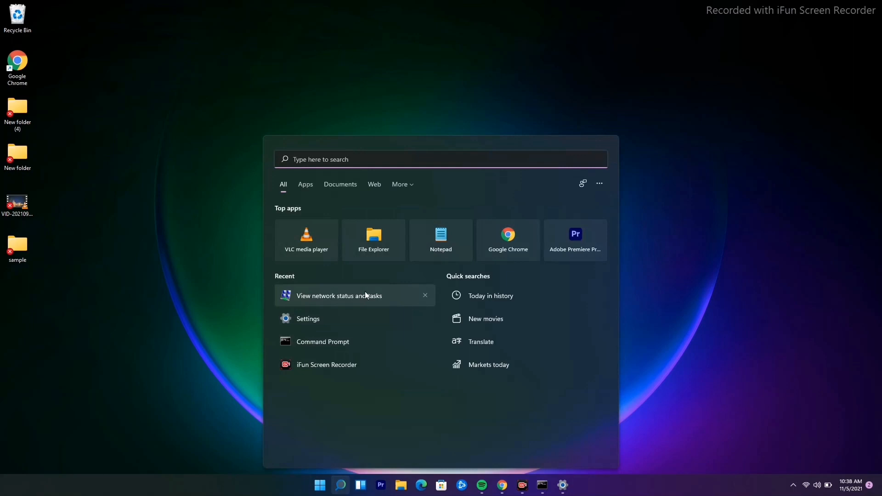
{"action": "type", "text": "%"}
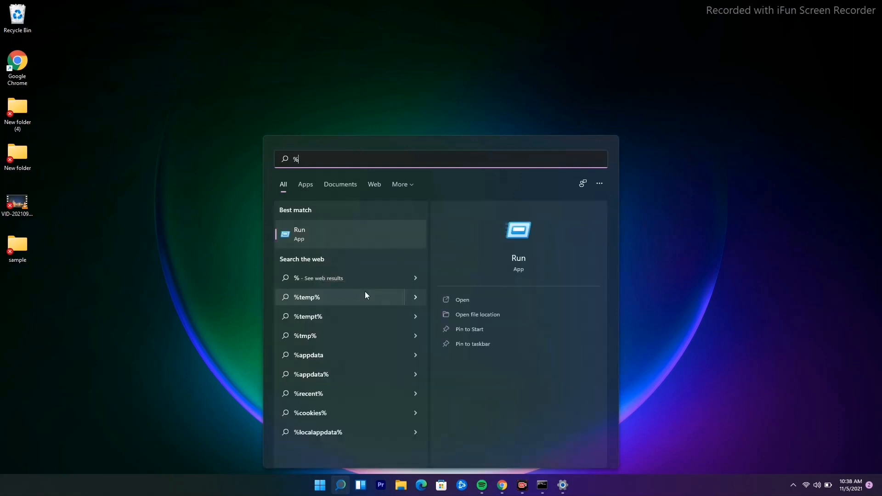
{"action": "type", "text": "temp"}
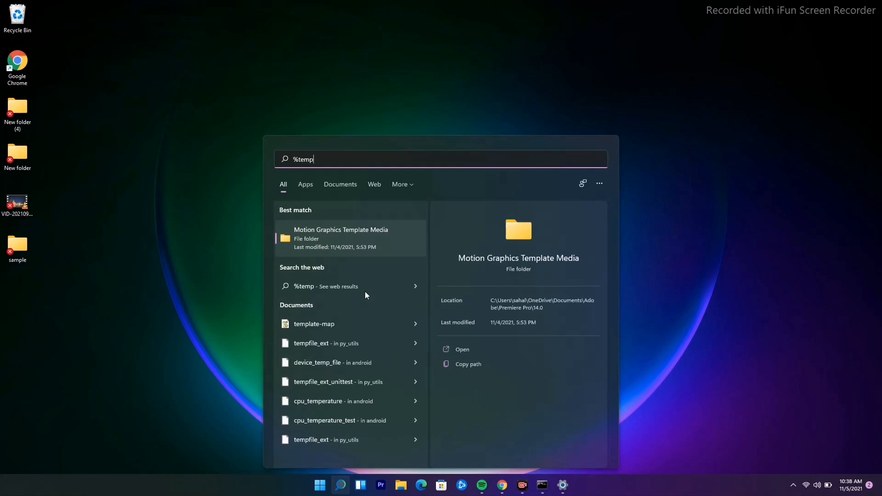
{"action": "key", "text": "Escape"}
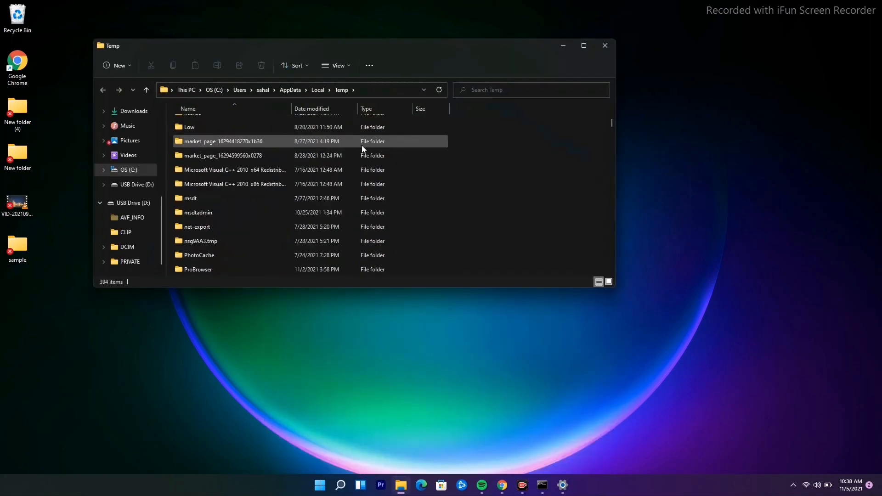
Select all 394 items in the Temp folder with Ctrl+A
{"action": "scroll", "scroll_direction": "down", "scroll_amount": 3}
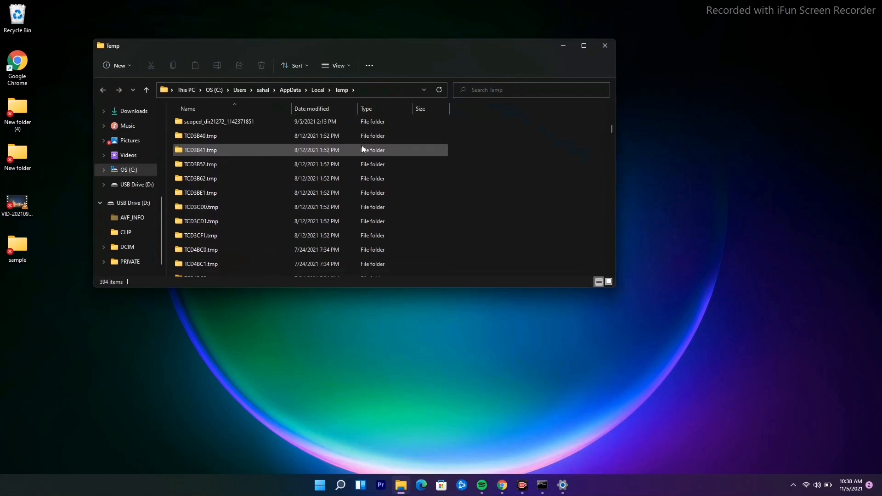
{"action": "scroll", "scroll_direction": "down", "scroll_amount": 3}
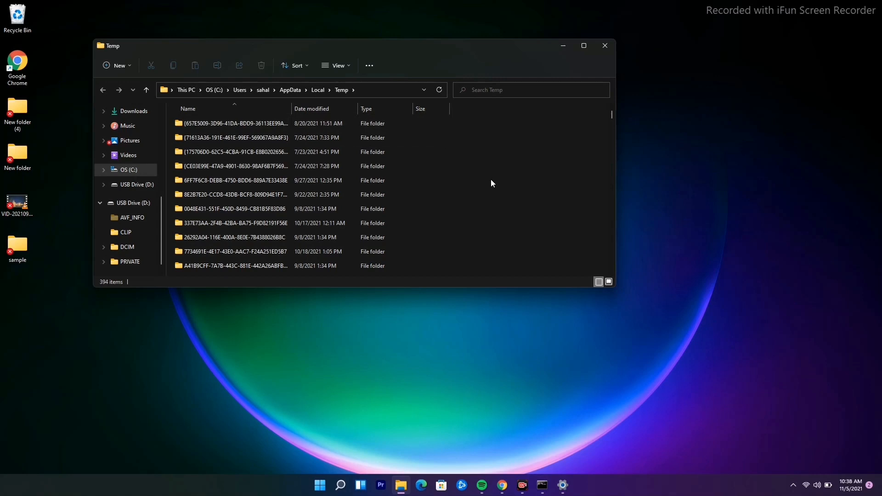
{"action": "key", "text": "ctrl+a"}
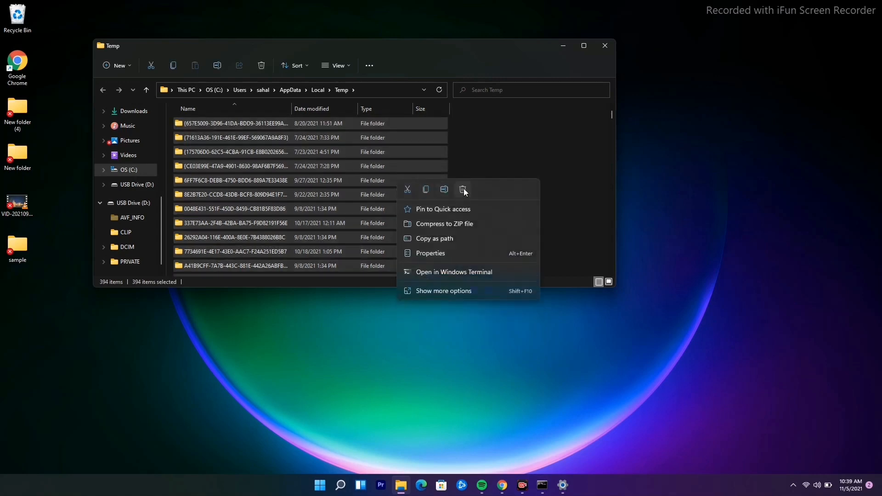
Delete the selection, skipping access-denied and in-use items, and close File Explorer
{"action": "left_click", "coordinate": [463, 190]}
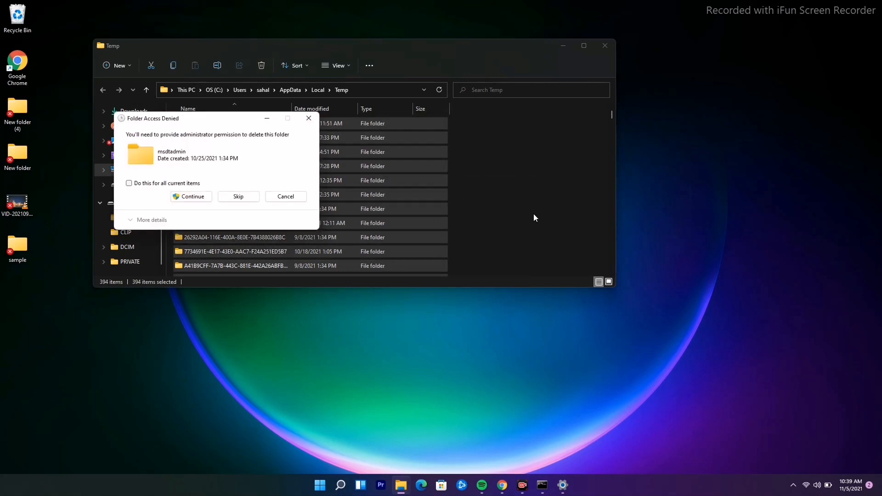
{"action": "left_click", "coordinate": [238, 197]}
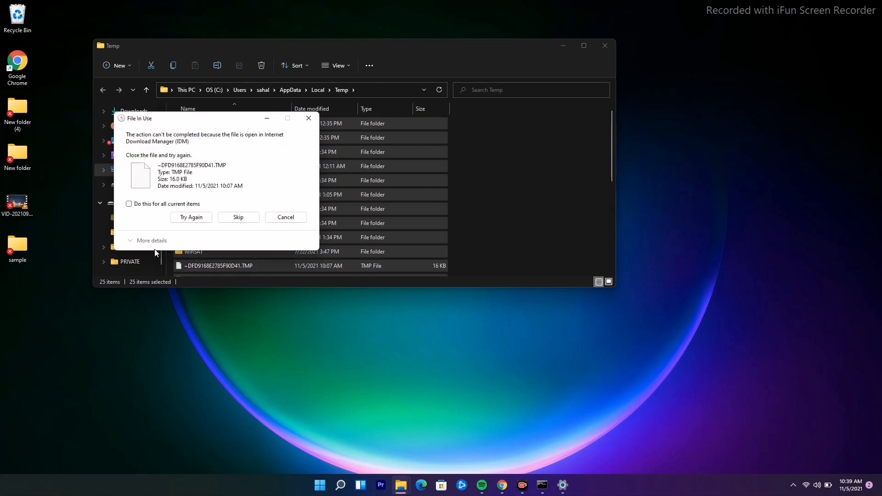
{"action": "mouse_move", "coordinate": [201, 248]}
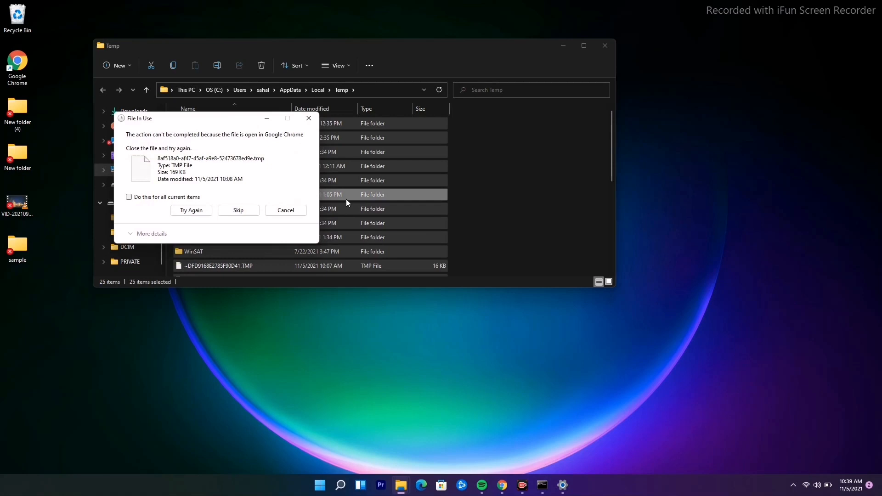
{"action": "left_click", "coordinate": [237, 209]}
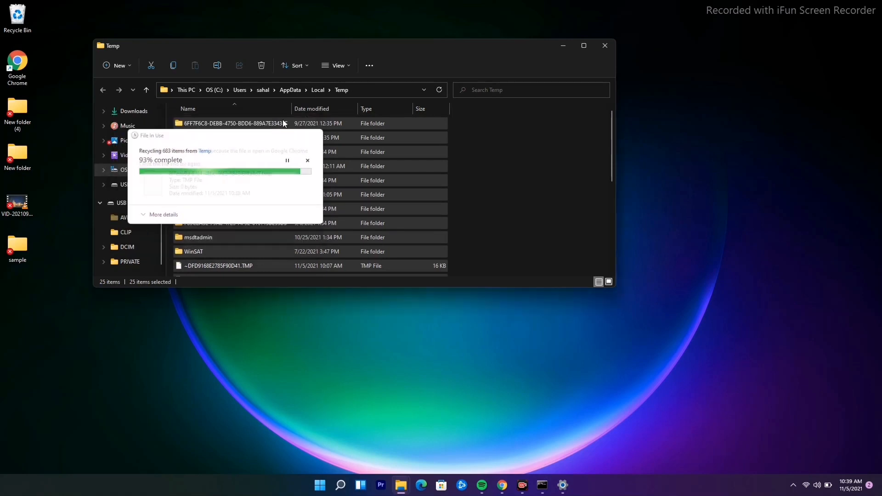
{"action": "left_click", "coordinate": [604, 46]}
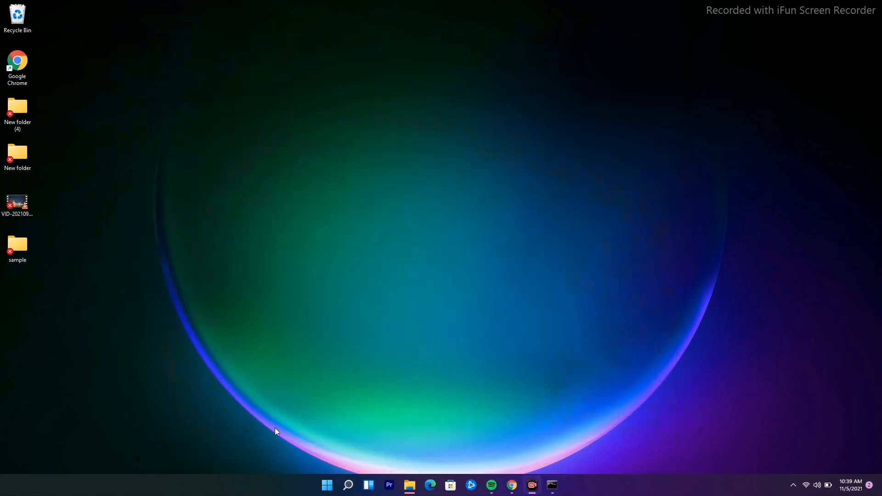
Launch Settings from Search and start a Windows Update check for updates
{"action": "left_click", "coordinate": [347, 485]}
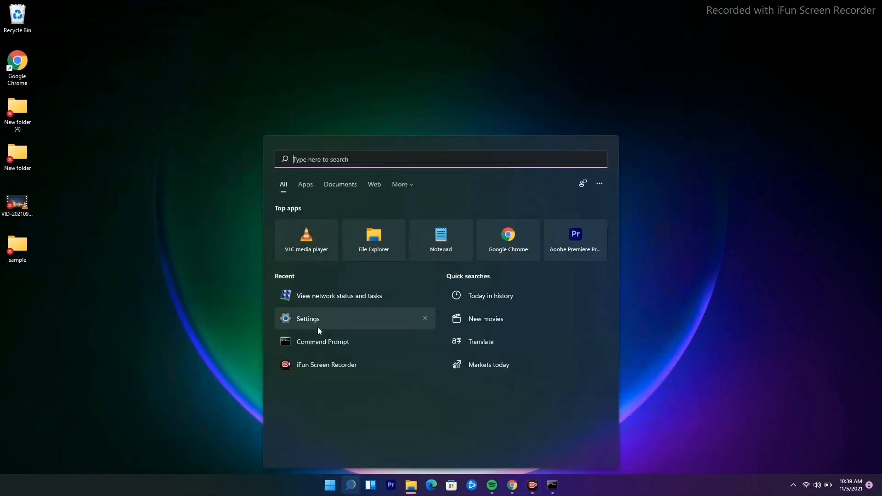
{"action": "left_click", "coordinate": [308, 319]}
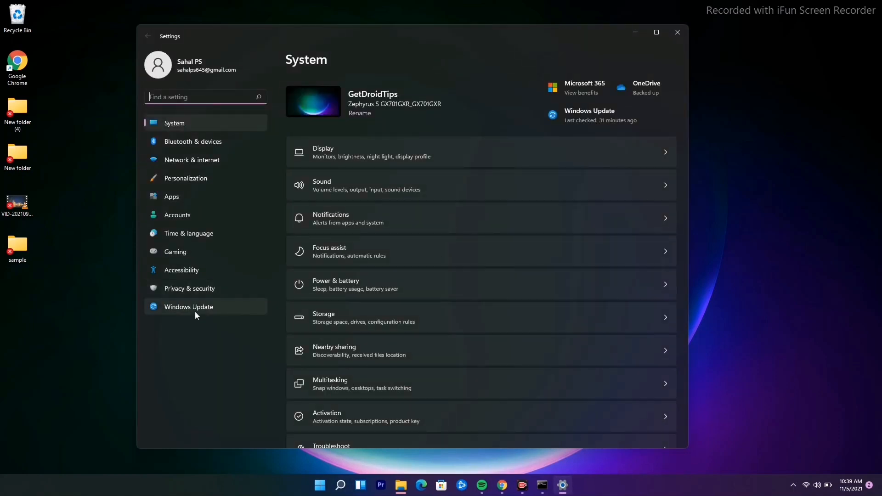
{"action": "left_click", "coordinate": [188, 307]}
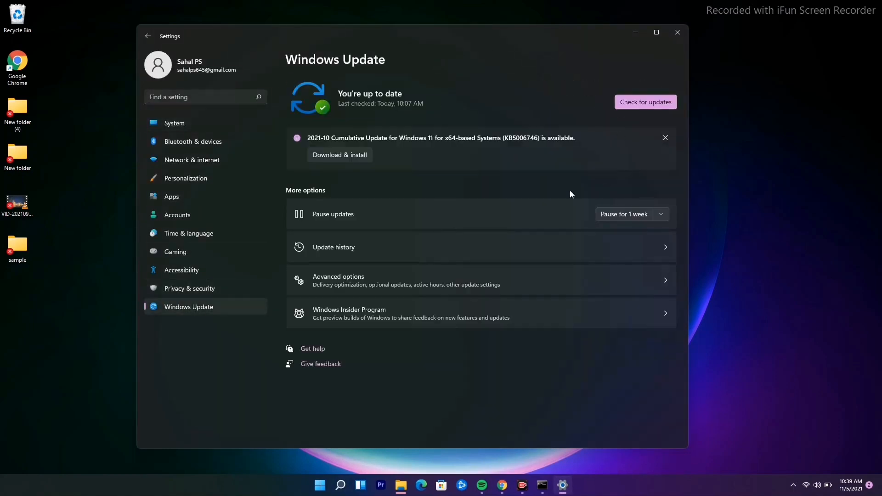
{"action": "left_click", "coordinate": [645, 102]}
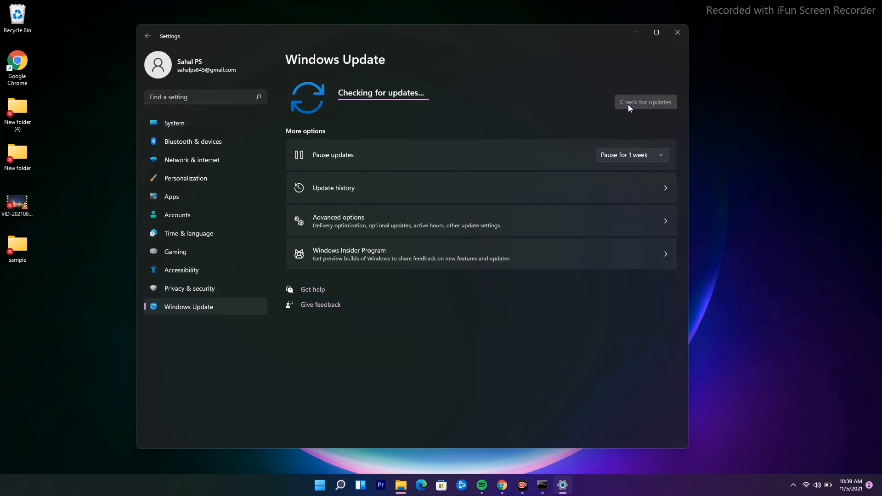
{"action": "mouse_move", "coordinate": [645, 51]}
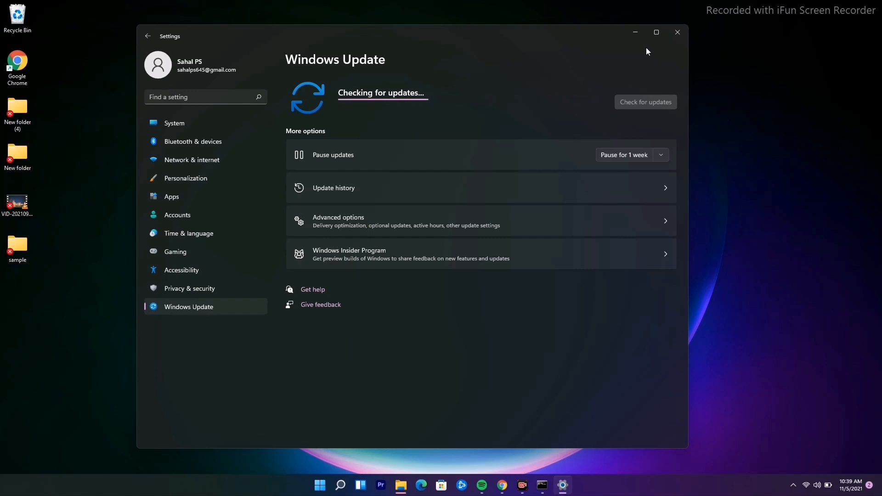
{"action": "mouse_move", "coordinate": [635, 32]}
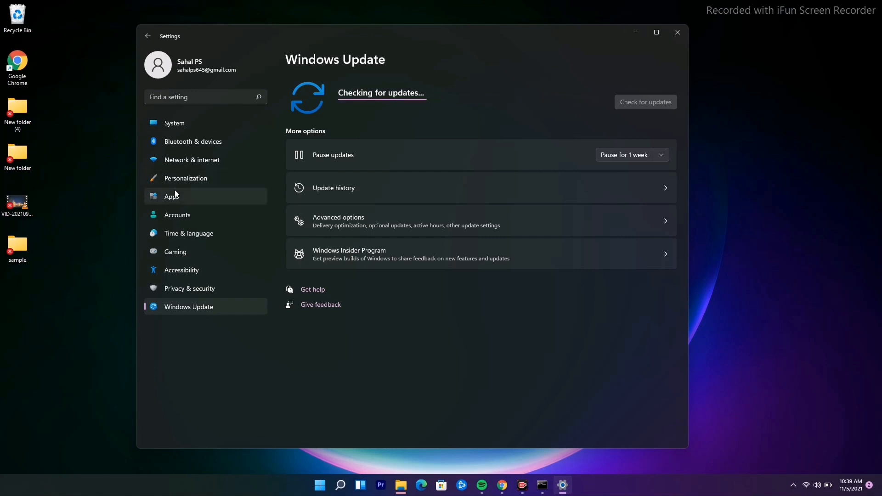
Show the Apps & features list of 108 installed apps, then minimize Settings
{"action": "left_click", "coordinate": [172, 196]}
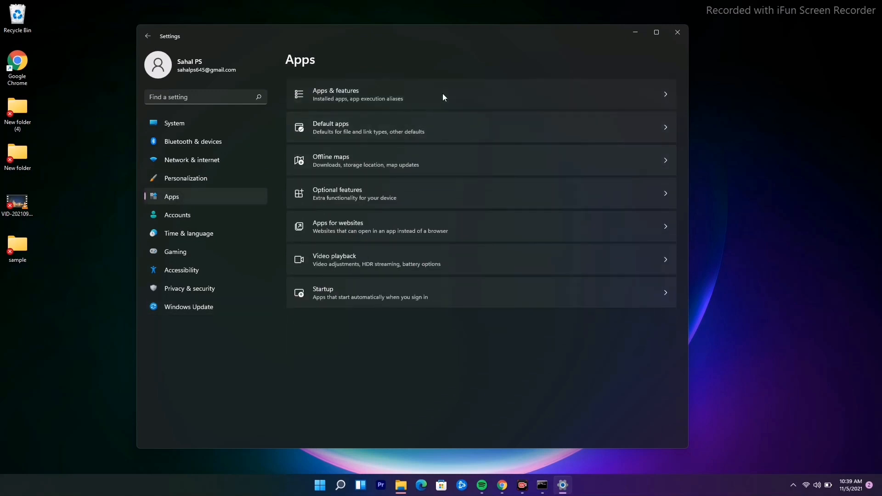
{"action": "left_click", "coordinate": [358, 94]}
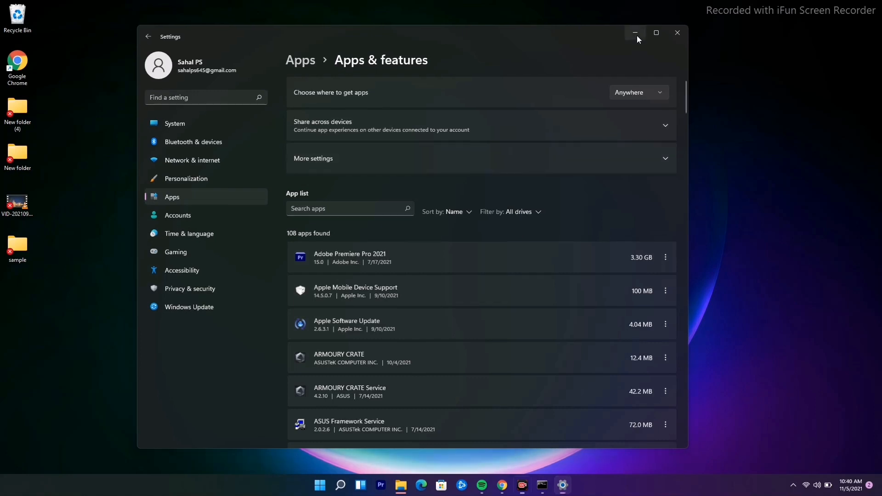
{"action": "left_click", "coordinate": [634, 33]}
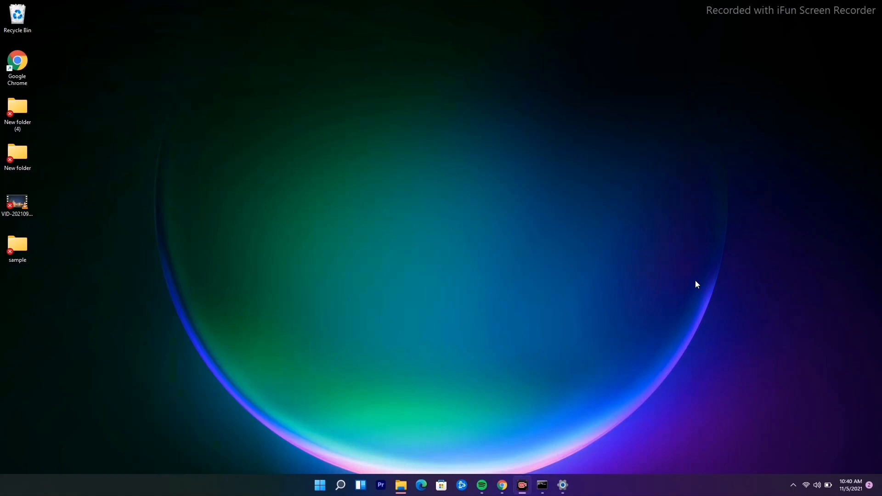